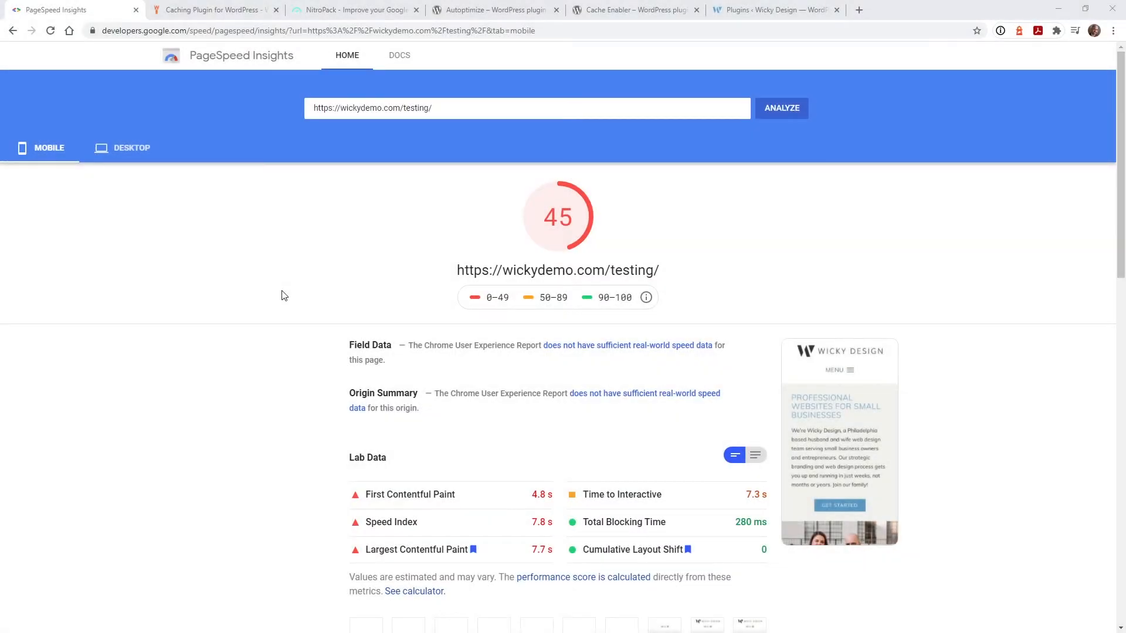
pyautogui.moveTo(472, 549)
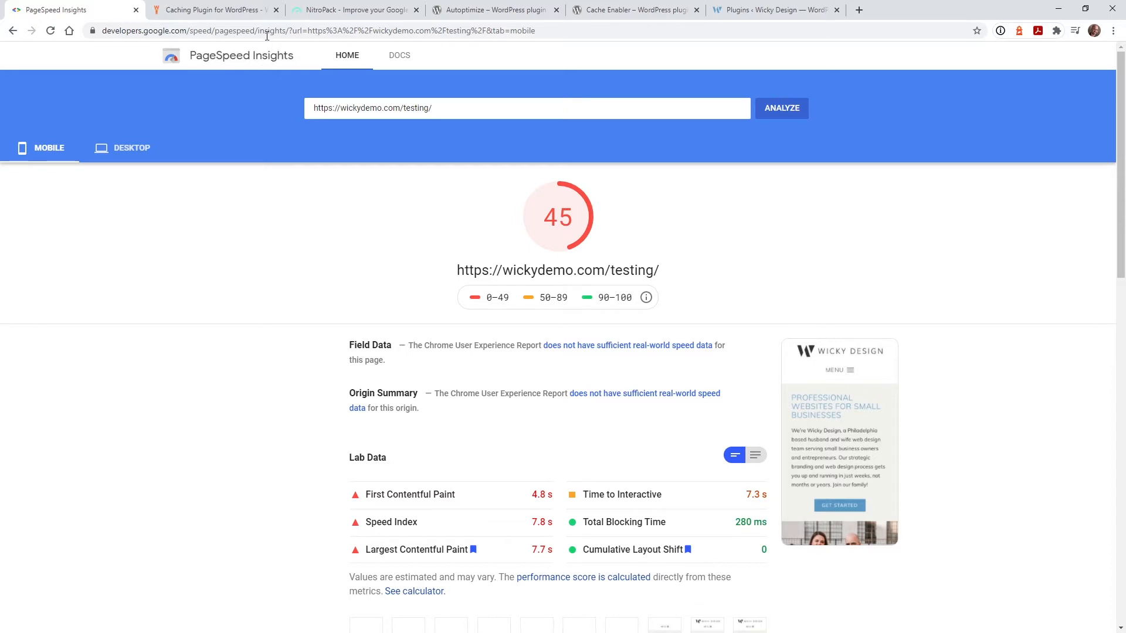
# Bring up WP Rocket's Pricing page alongside the NitroPack pricing plans
pyautogui.click(352, 10)
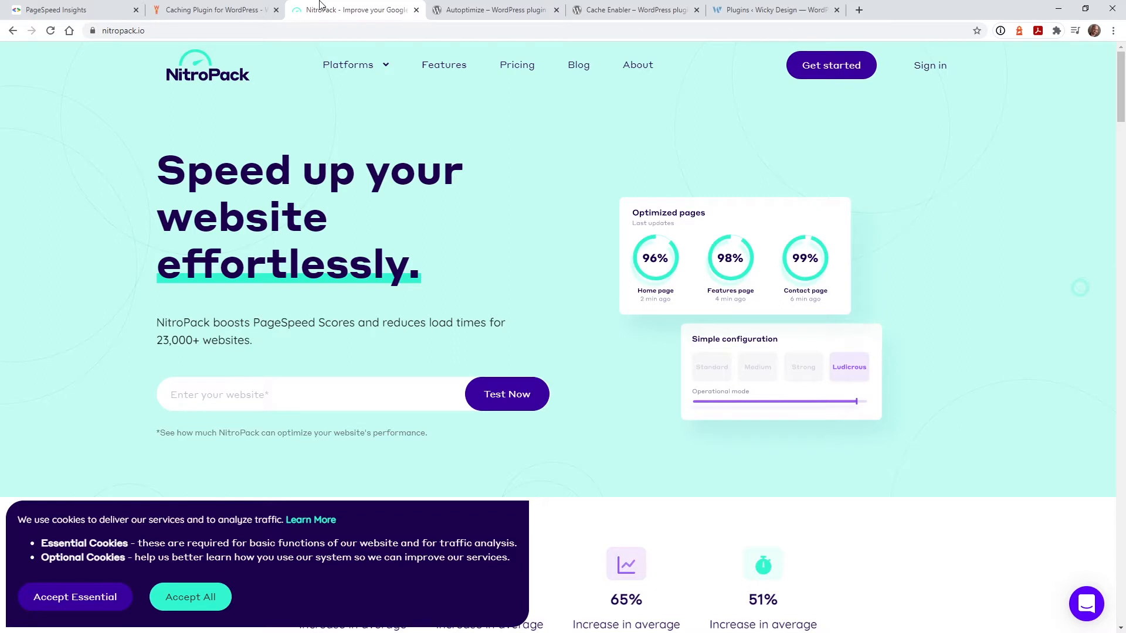
pyautogui.moveTo(319, 6)
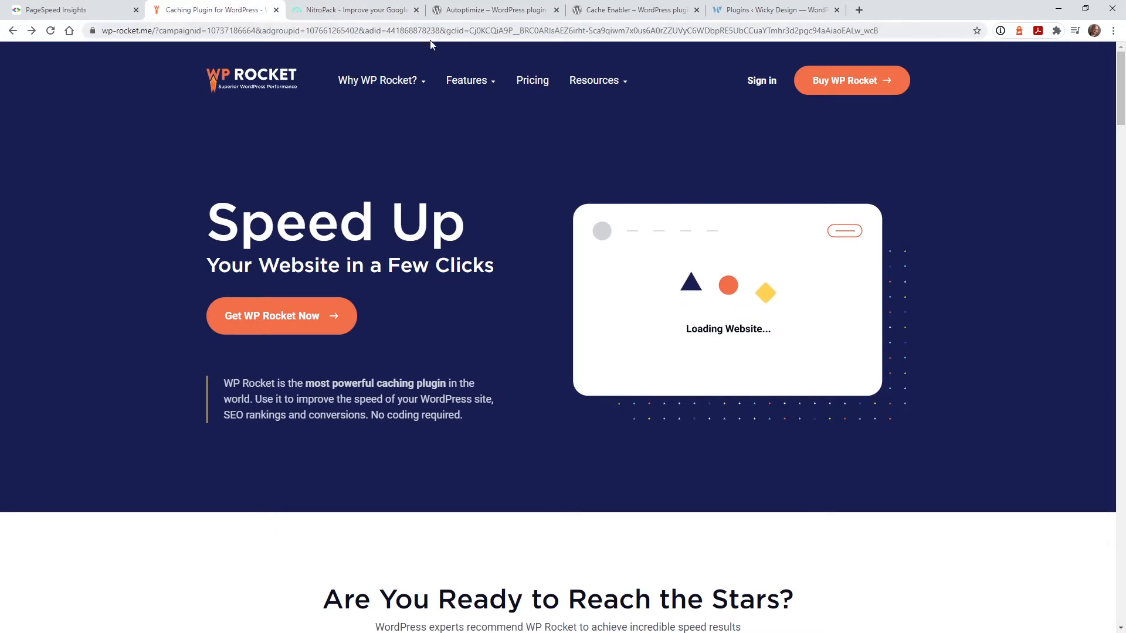
pyautogui.click(533, 80)
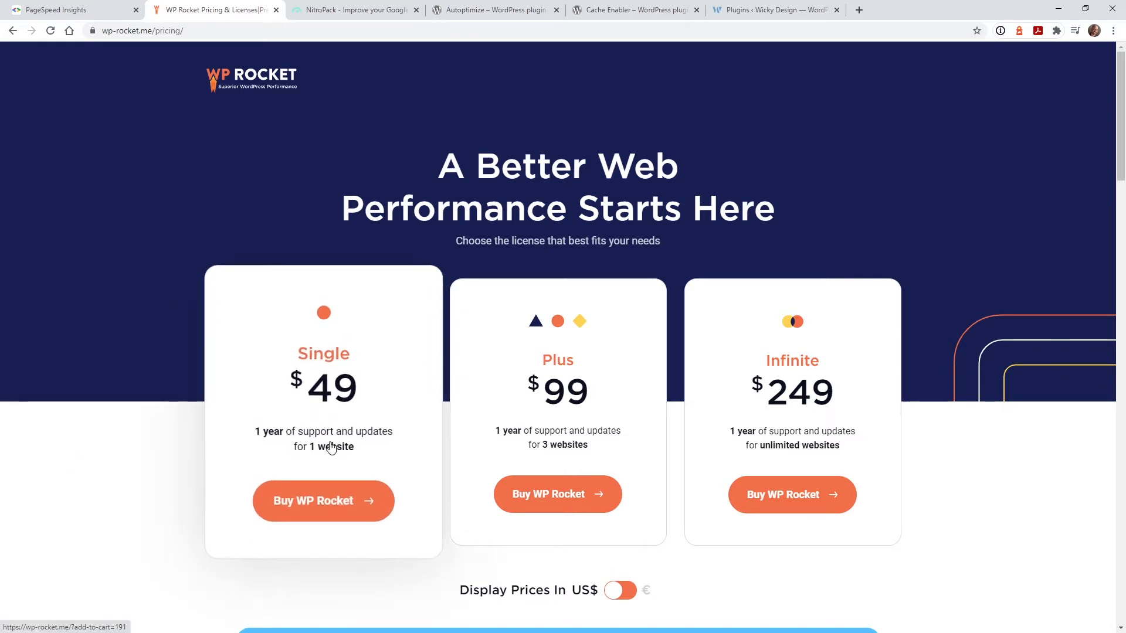
pyautogui.click(354, 10)
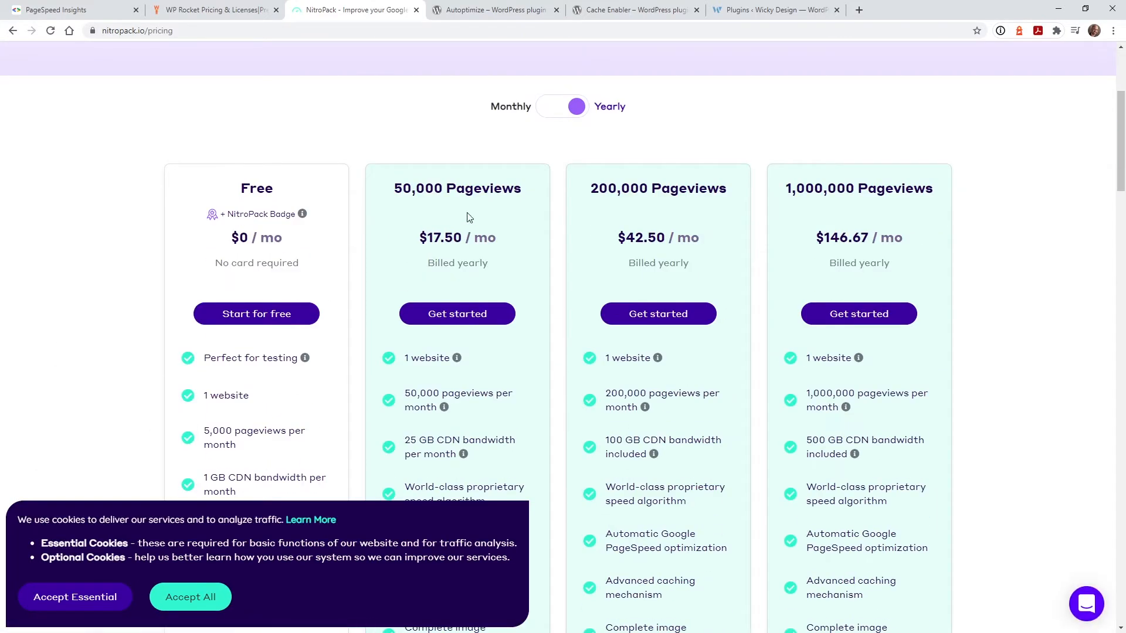
pyautogui.scroll(-3)
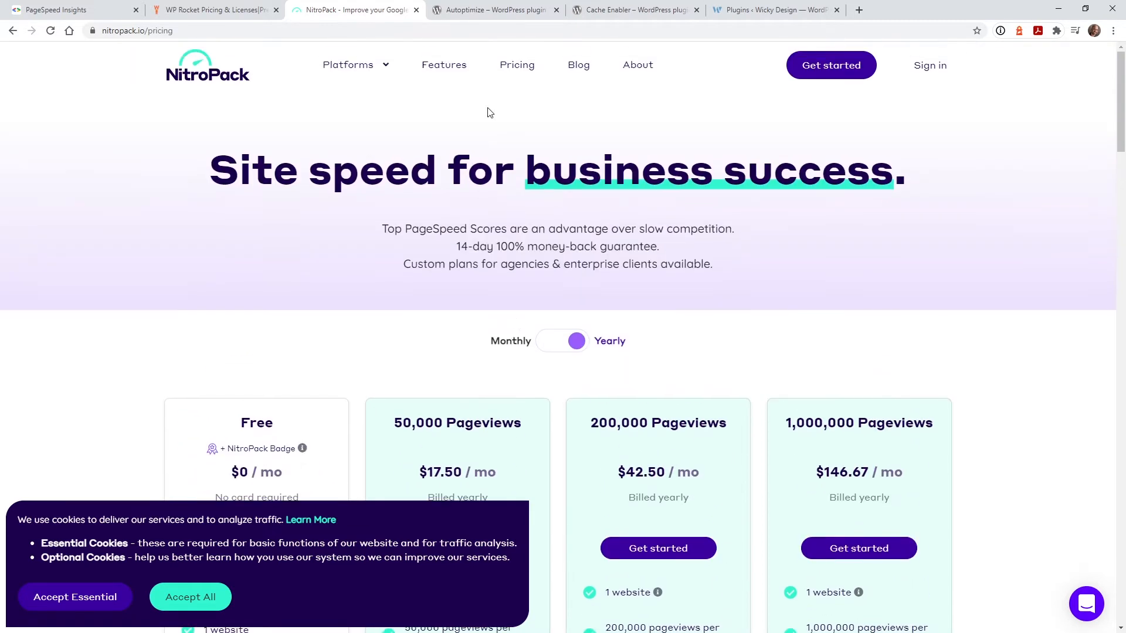
# Flip between the WP Rocket and NitroPack pricing, then land on the Autoptimize plugin page
pyautogui.click(213, 10)
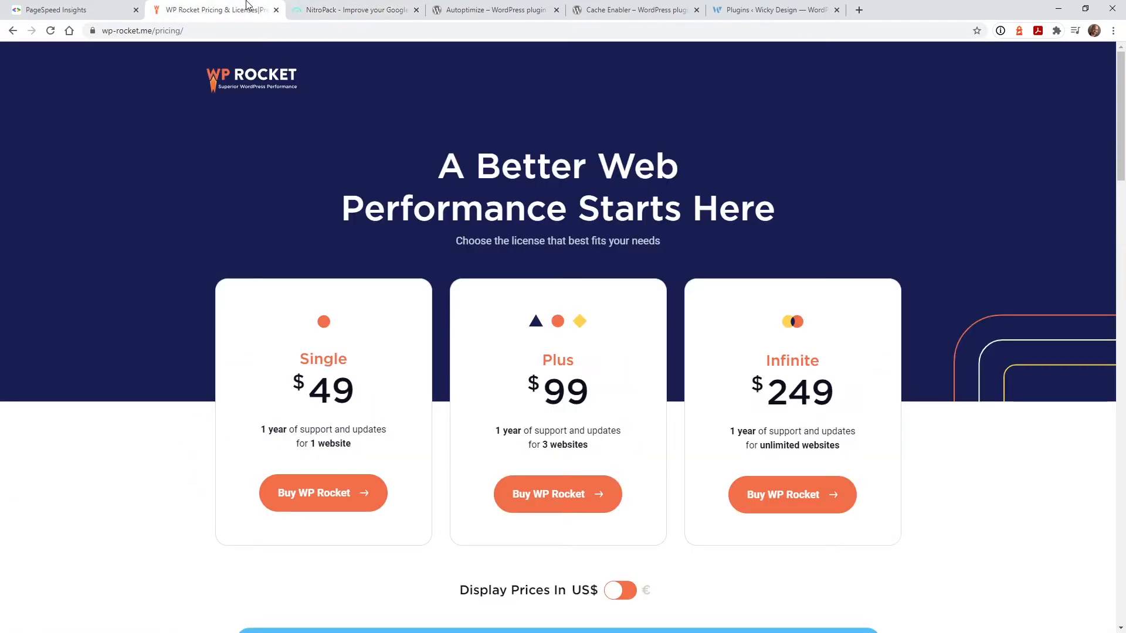
pyautogui.click(353, 10)
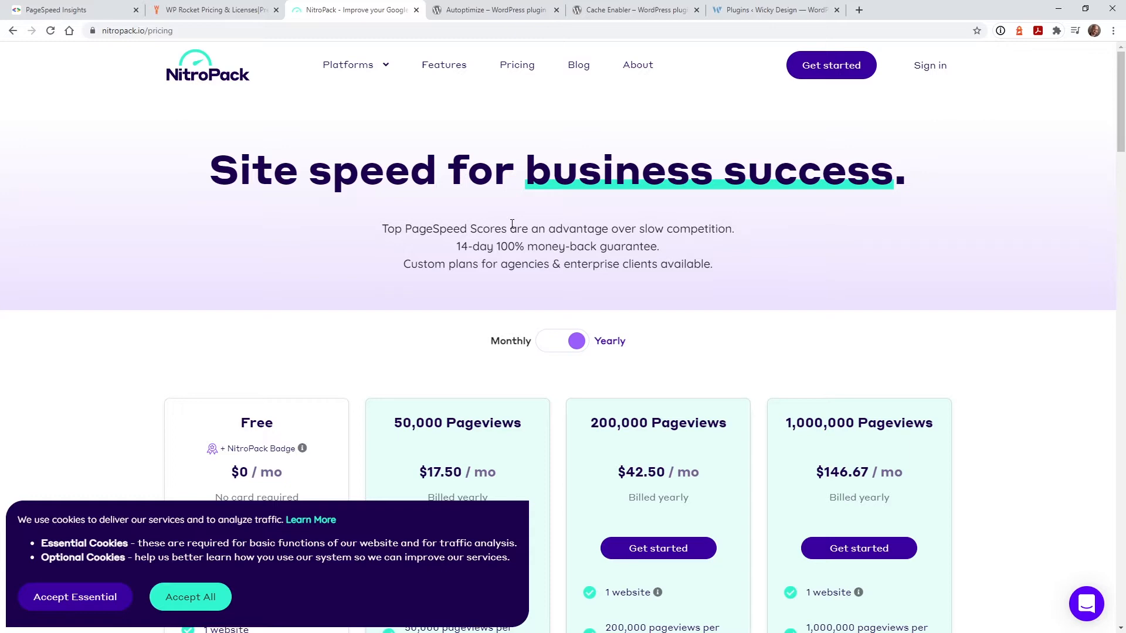
pyautogui.click(213, 10)
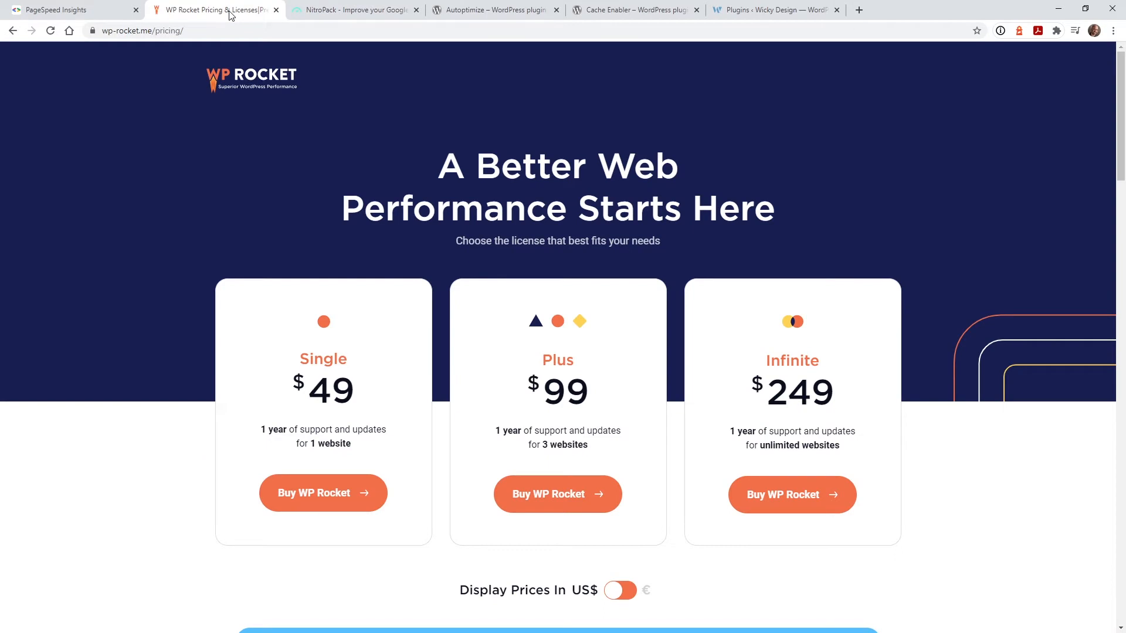
pyautogui.click(493, 10)
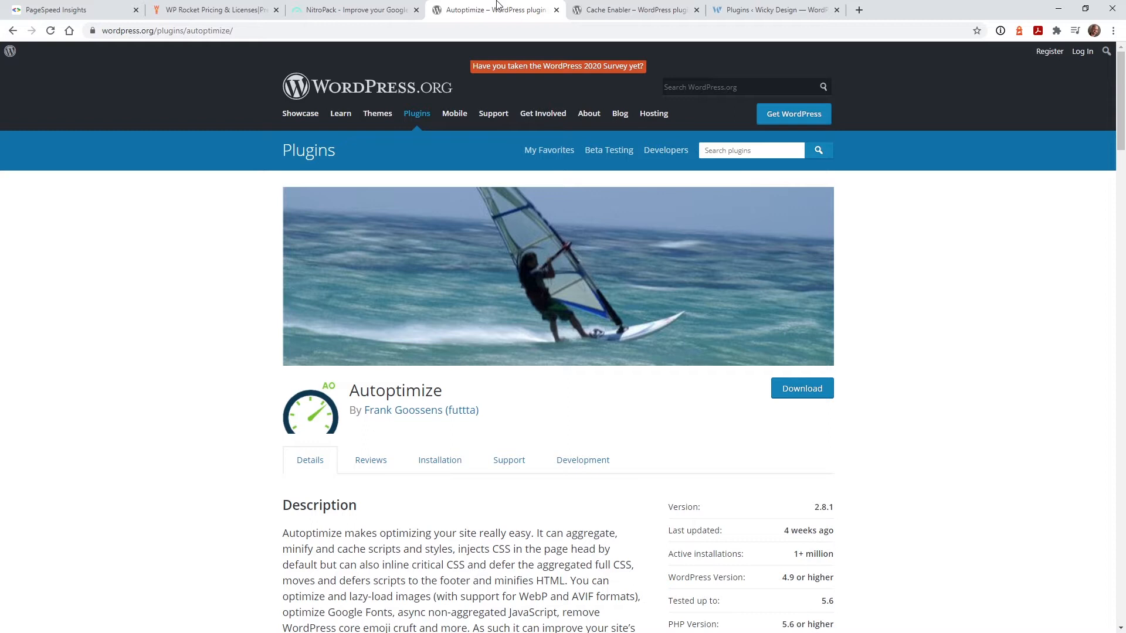
# View the Cache Enabler and Autoptimize plugin pages, then the Wicky Design testing site
pyautogui.click(634, 9)
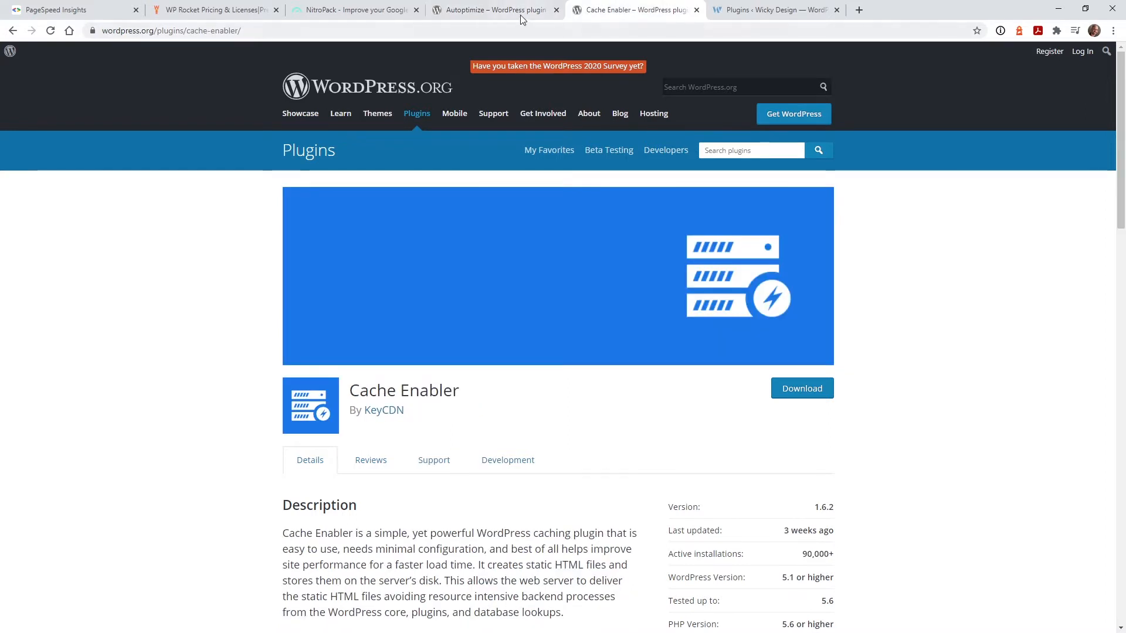
pyautogui.click(493, 9)
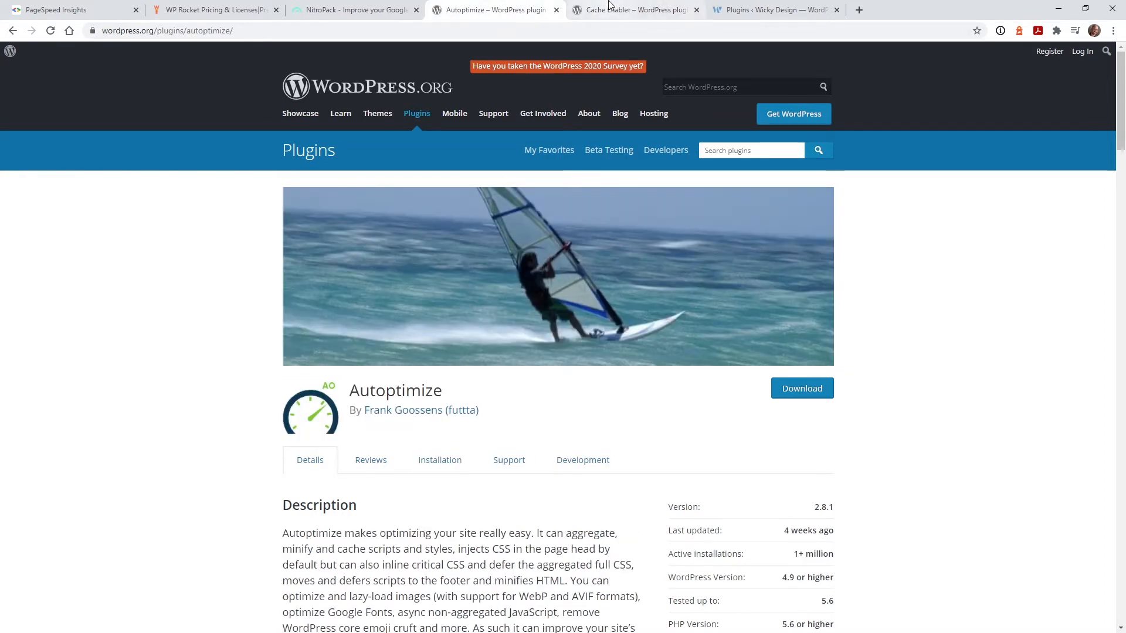
pyautogui.moveTo(634, 10)
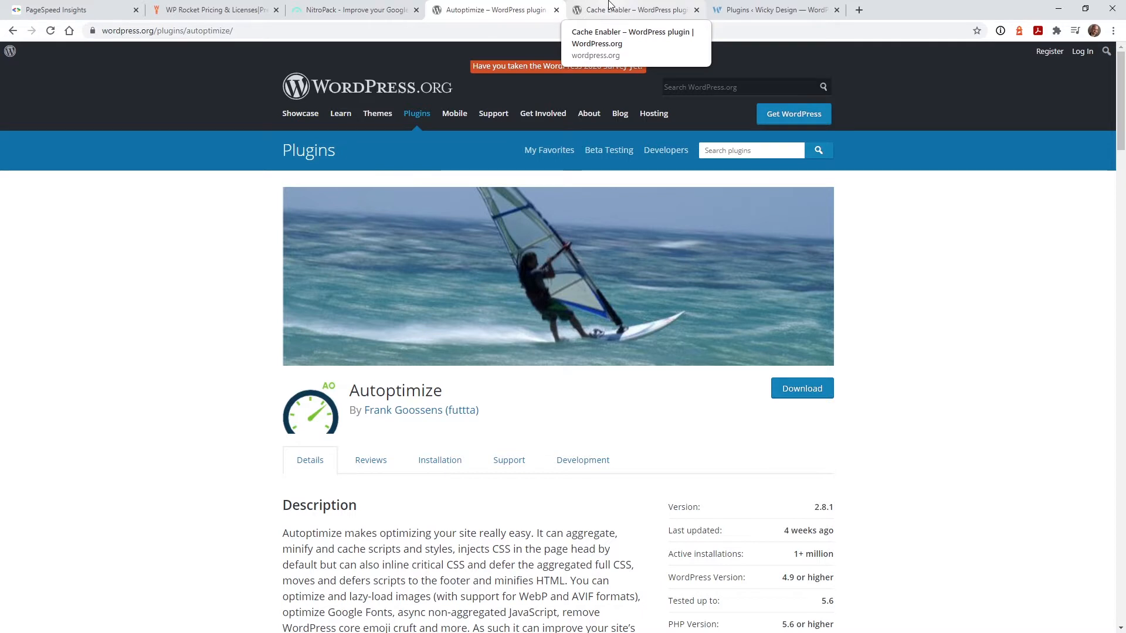
pyautogui.click(71, 9)
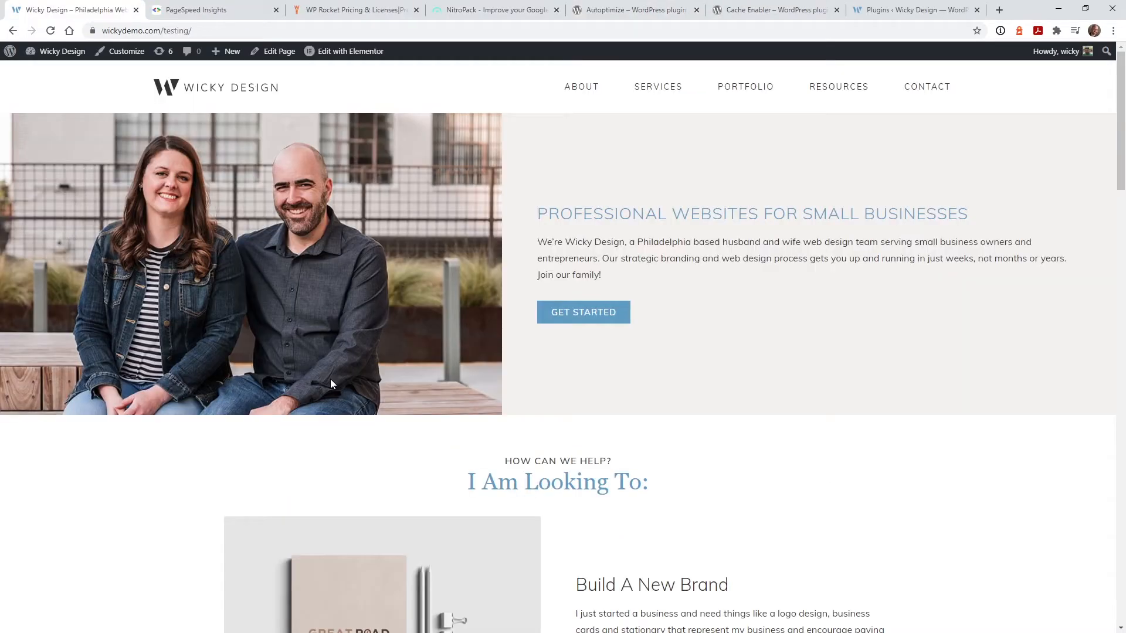
# Scroll through the testing homepage and return to the PageSpeed Insights score of 45
pyautogui.scroll(-3)
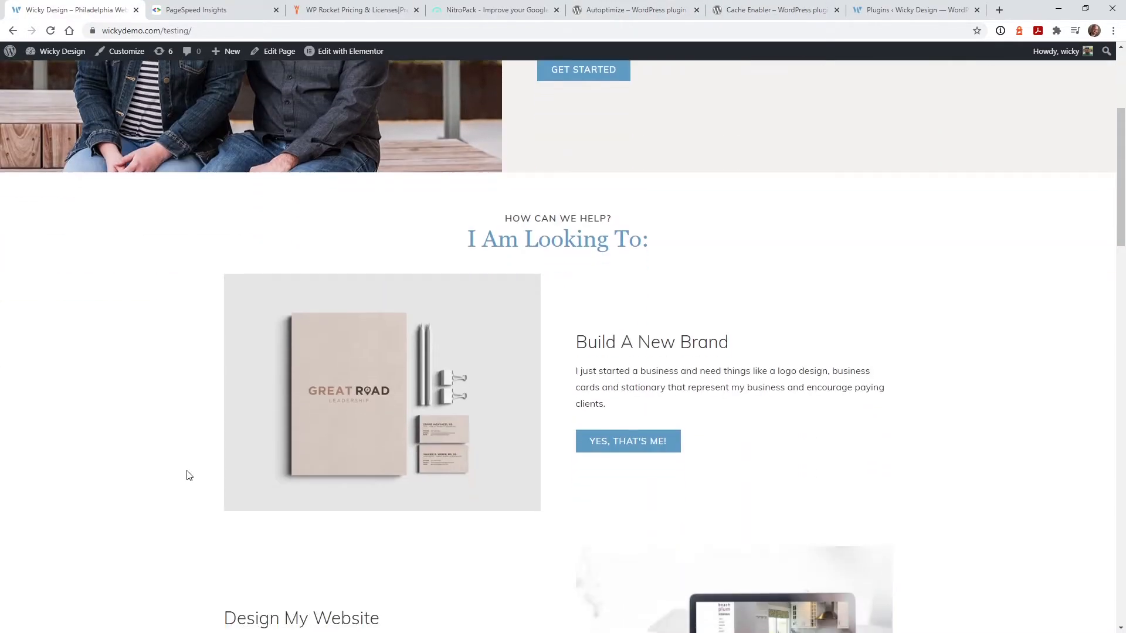
pyautogui.scroll(-3)
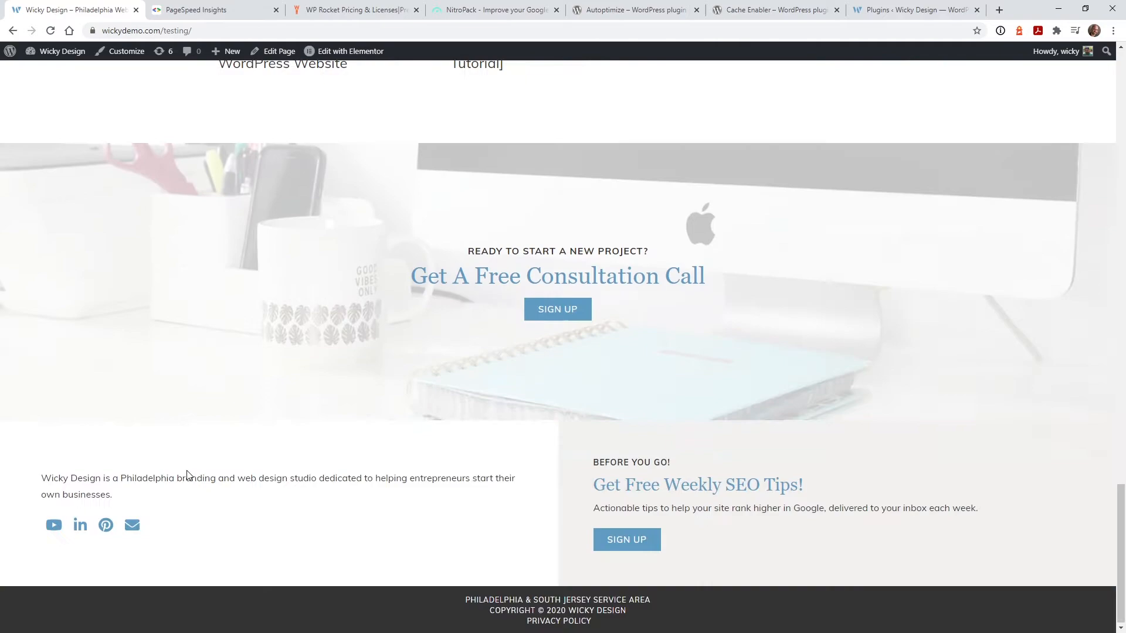
pyautogui.scroll(3)
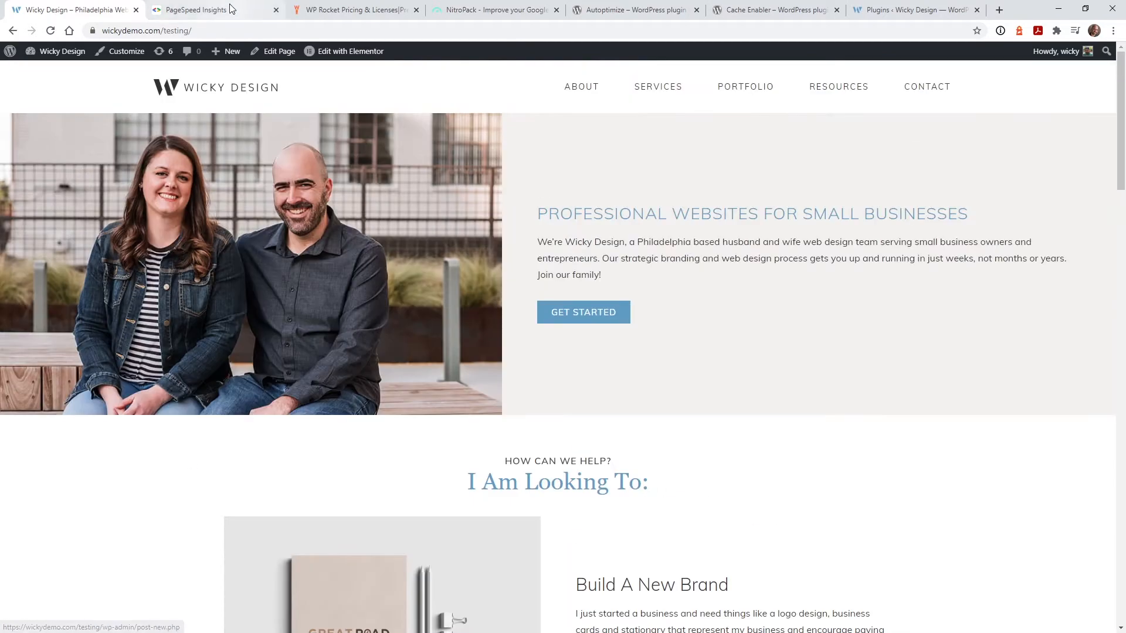
pyautogui.click(209, 10)
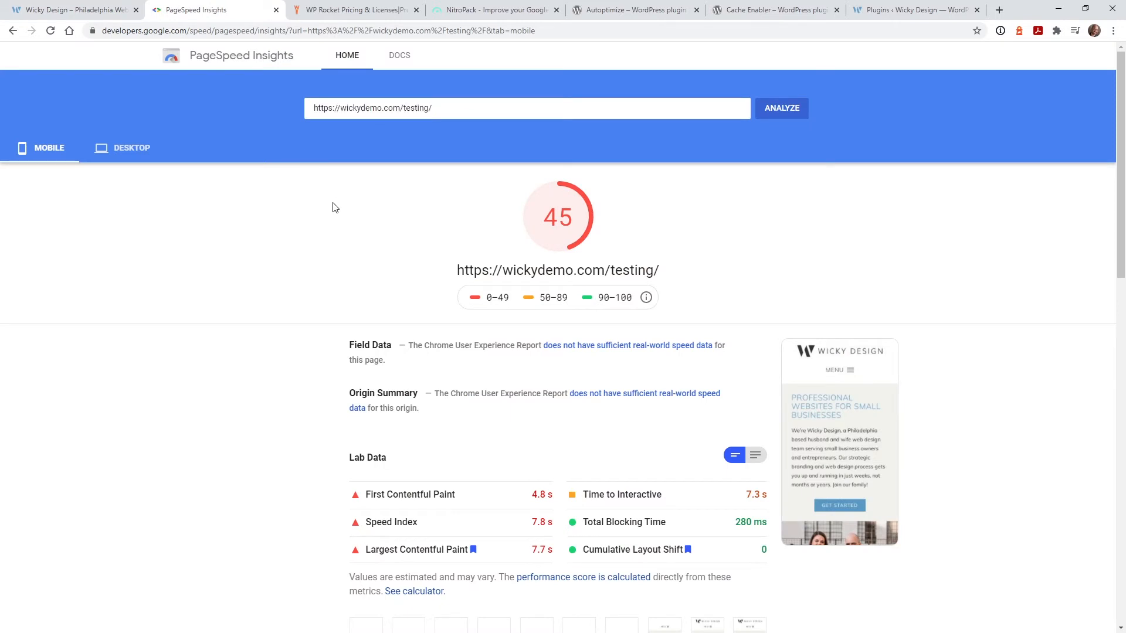
pyautogui.moveTo(387, 200)
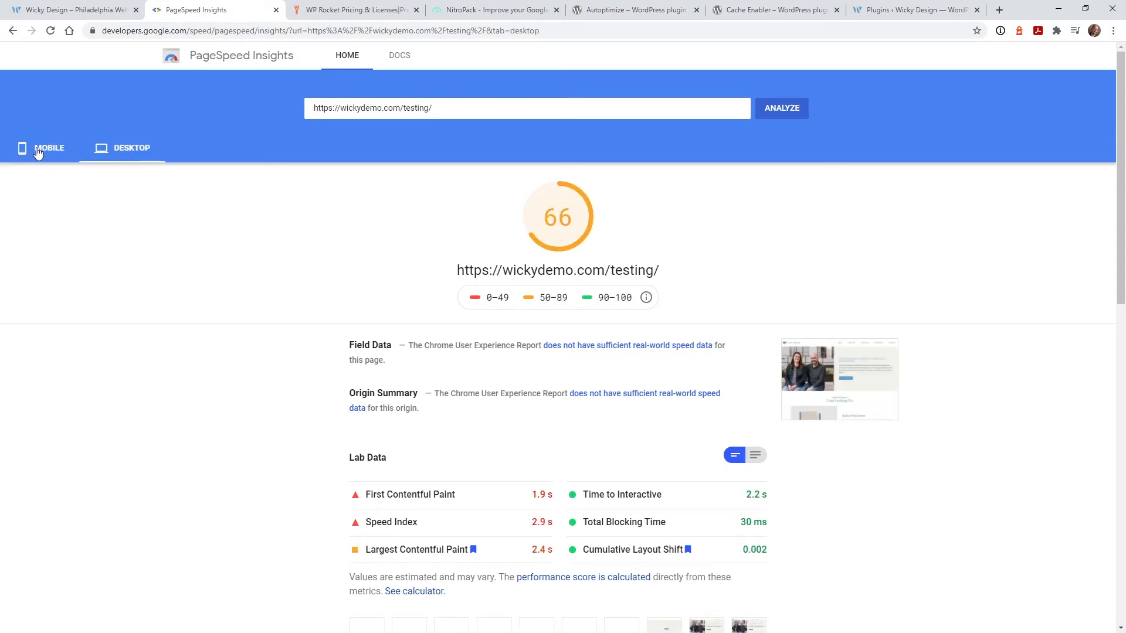
pyautogui.click(50, 147)
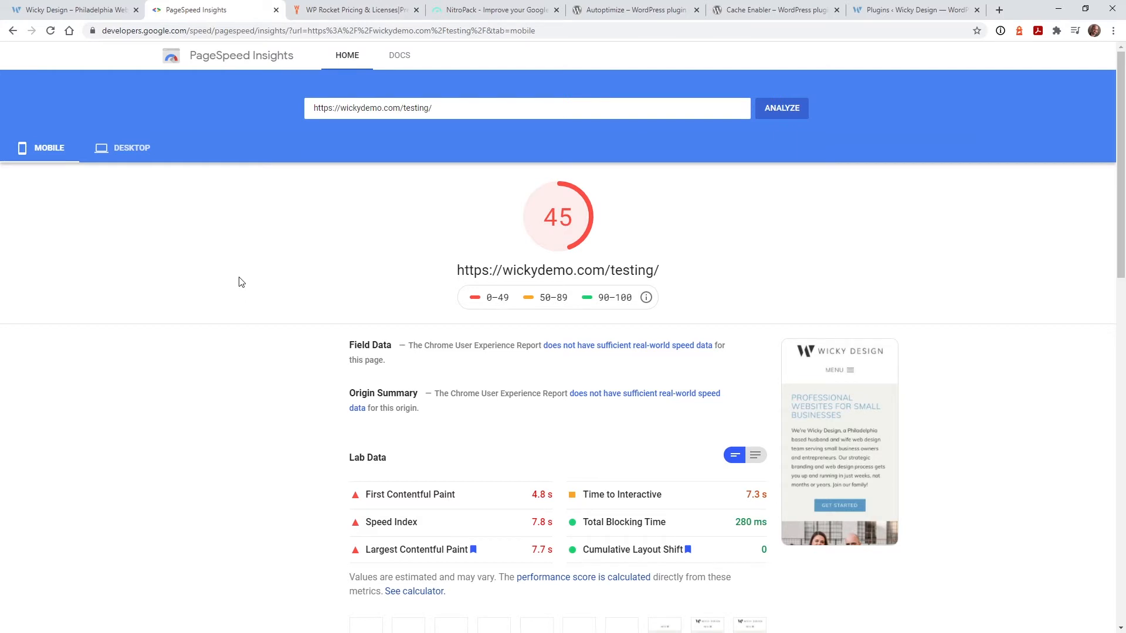
pyautogui.moveTo(544, 209)
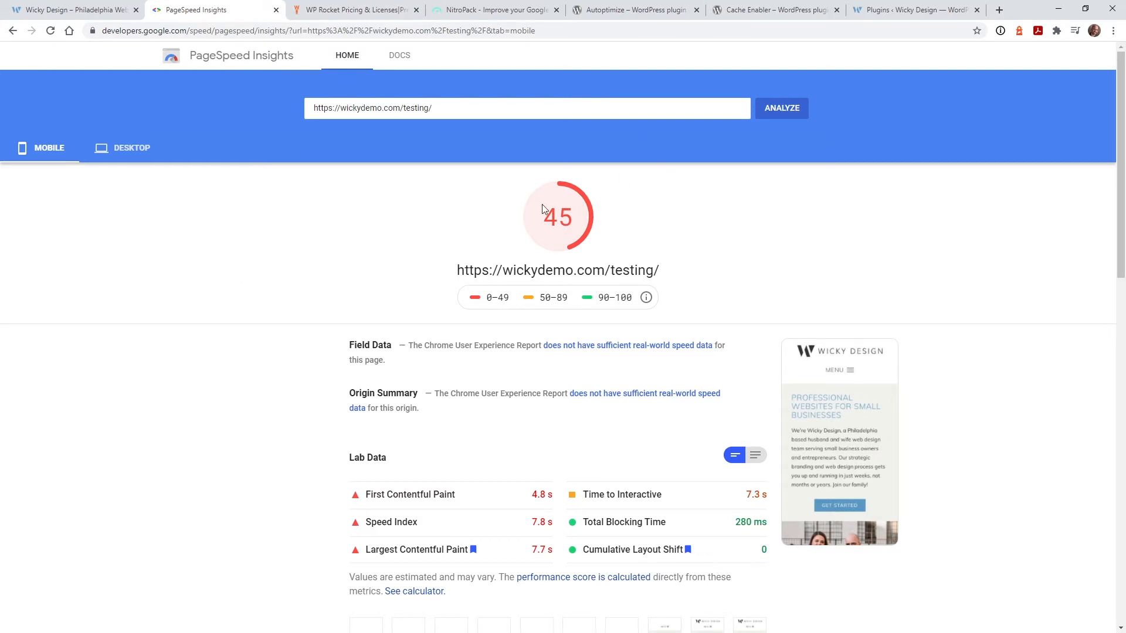
pyautogui.moveTo(687, 211)
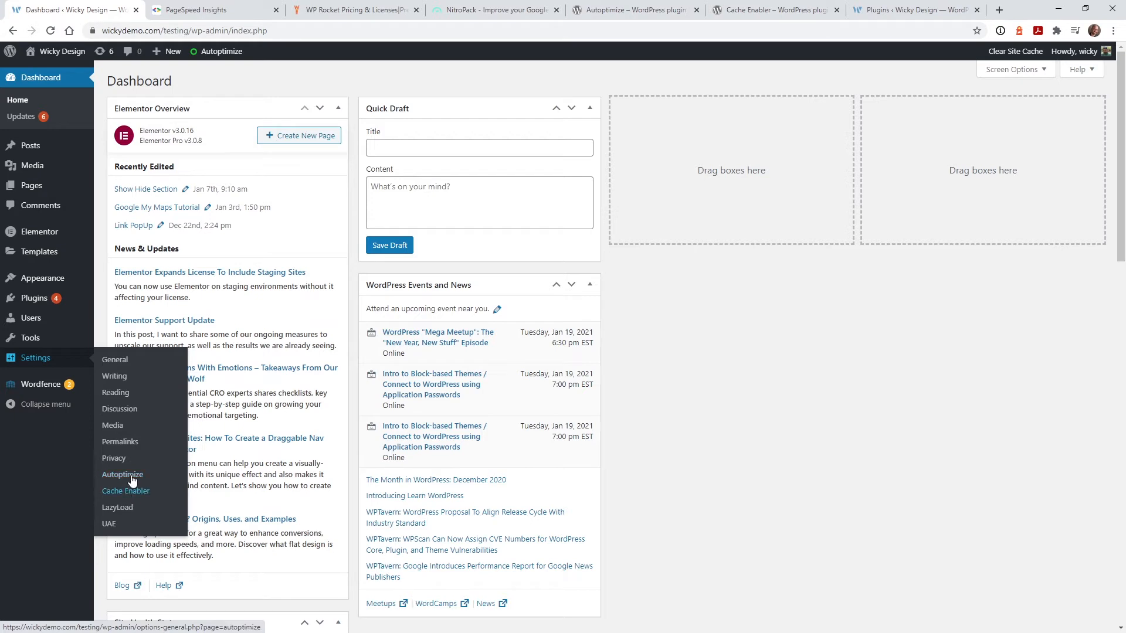
pyautogui.moveTo(132, 494)
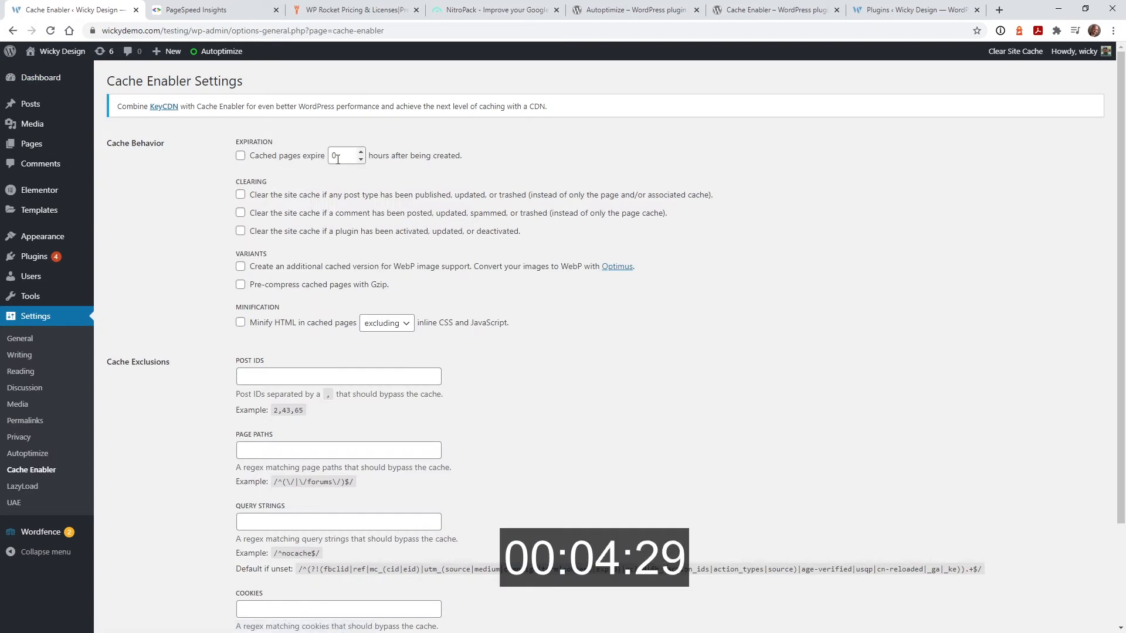
# Set Cache Enabler's page expiry to 48 hours, save the settings and clear the site cache
pyautogui.write('48')
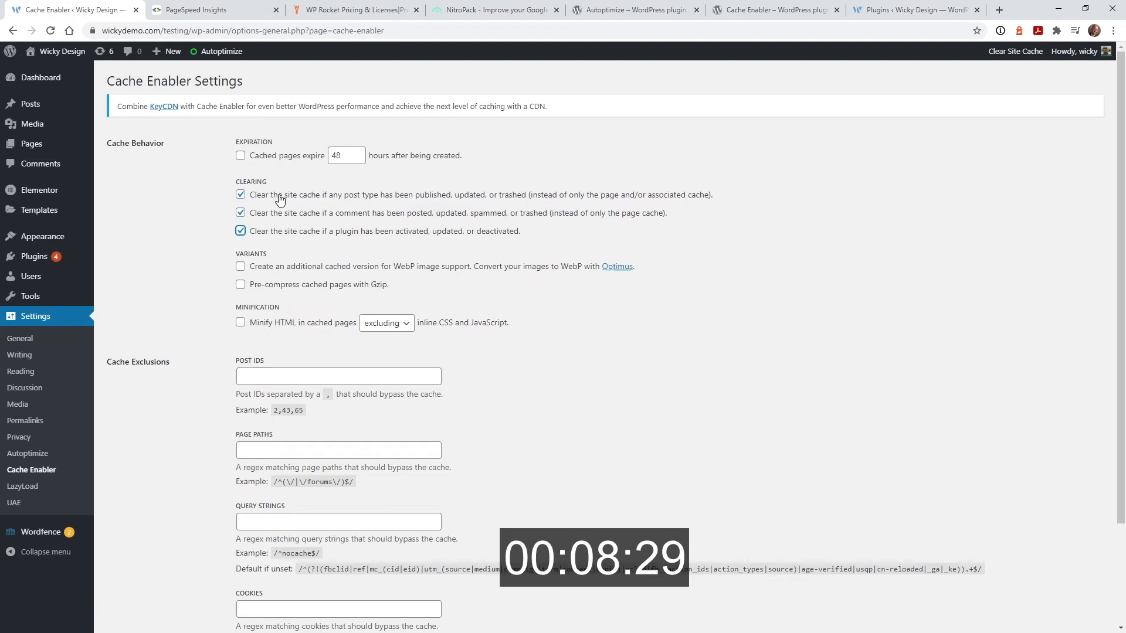
pyautogui.click(233, 571)
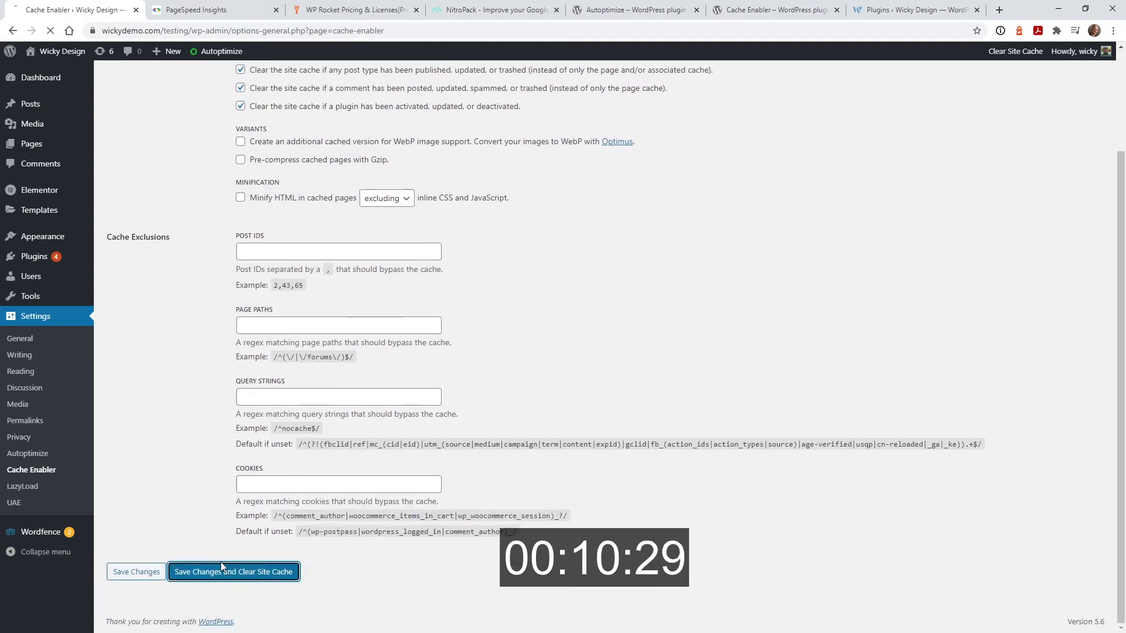
pyautogui.click(232, 571)
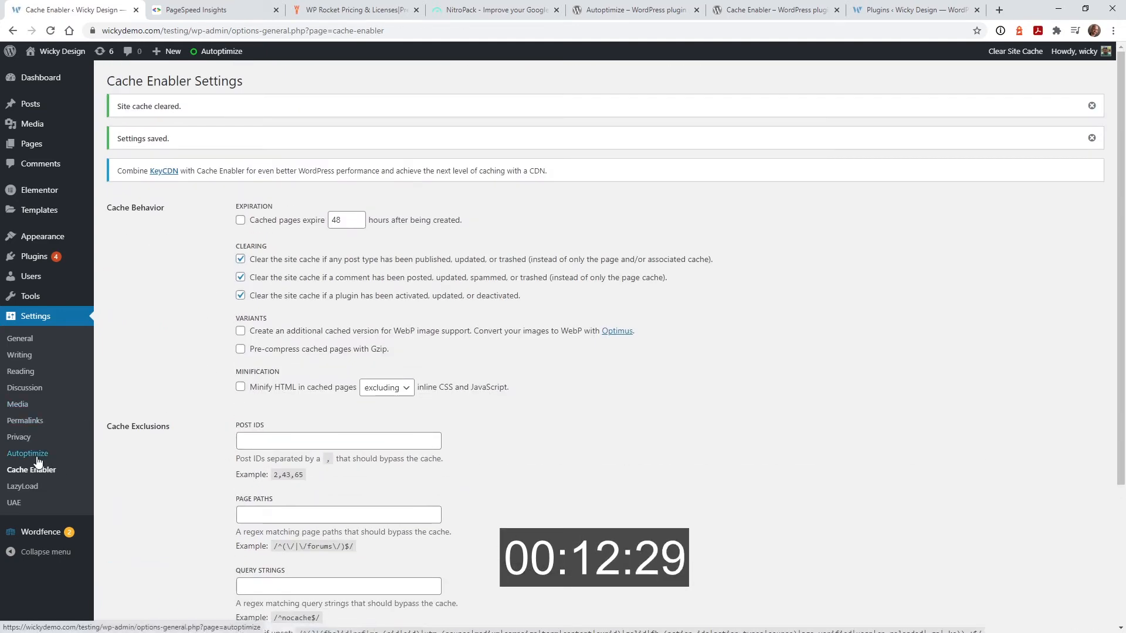
# Enable Autoptimize's JavaScript optimization with the excluded scripts list cleared
pyautogui.click(27, 453)
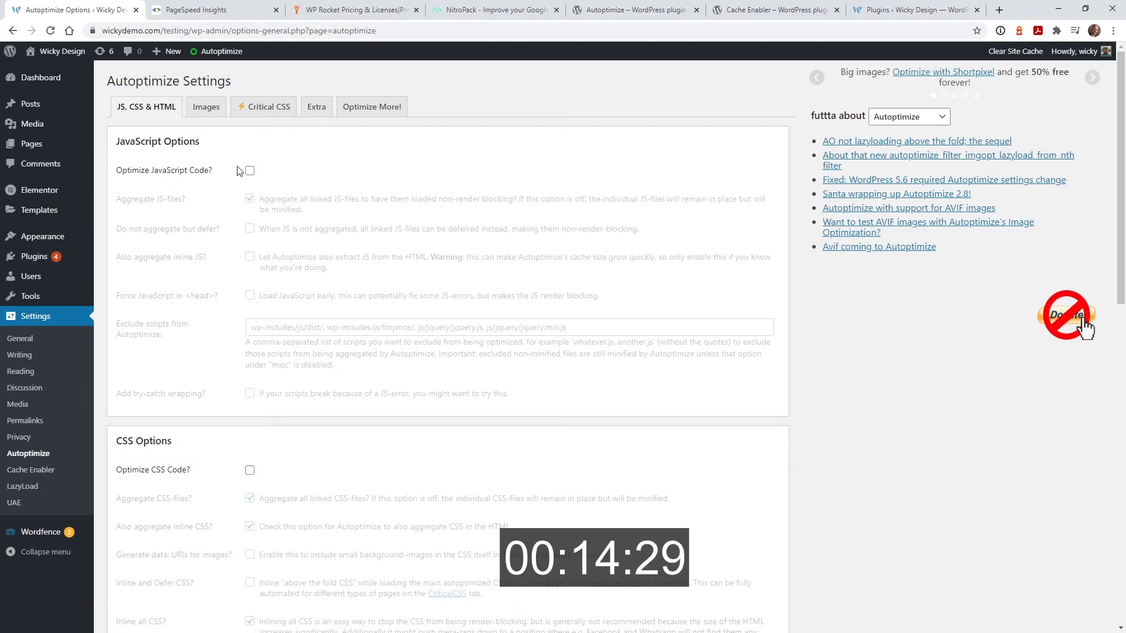
pyautogui.click(249, 170)
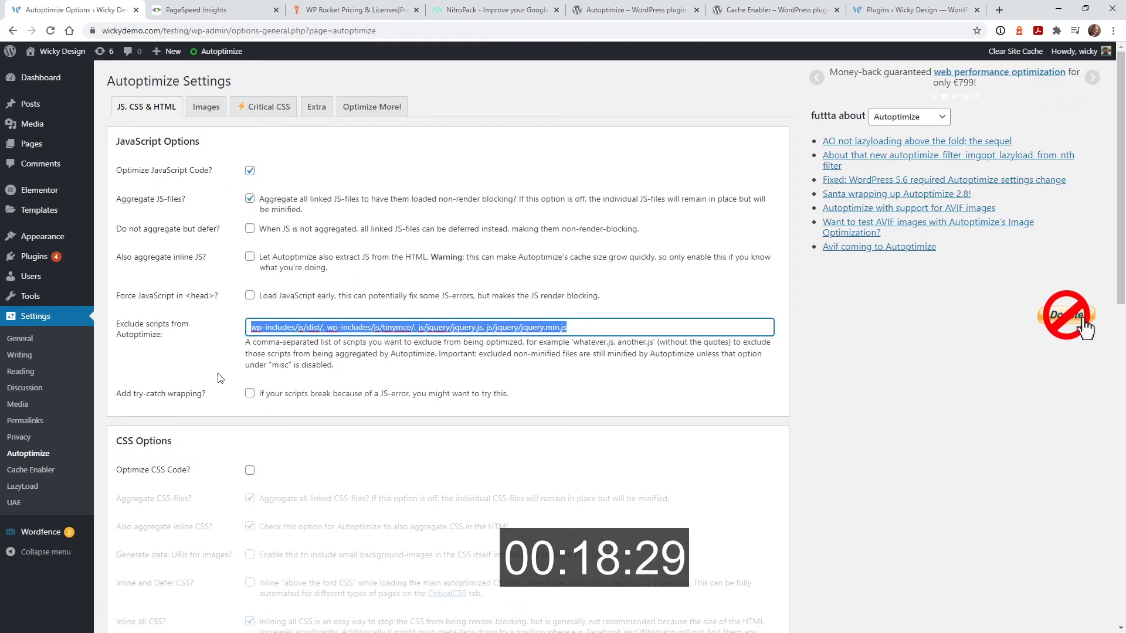
pyautogui.press('Delete')
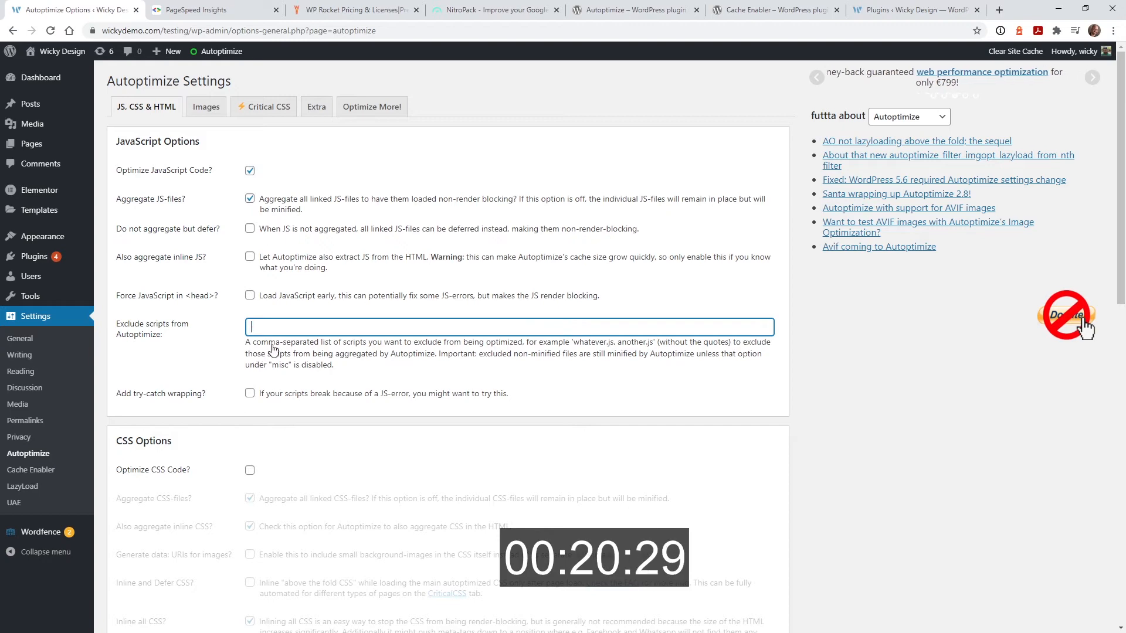
pyautogui.scroll(-3)
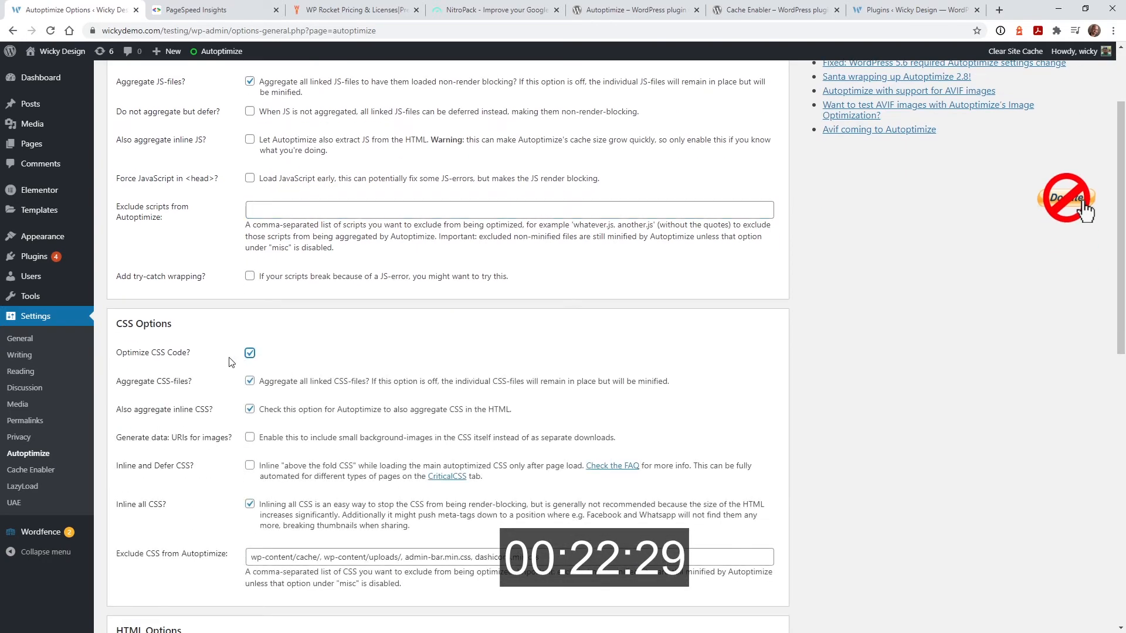
pyautogui.scroll(-3)
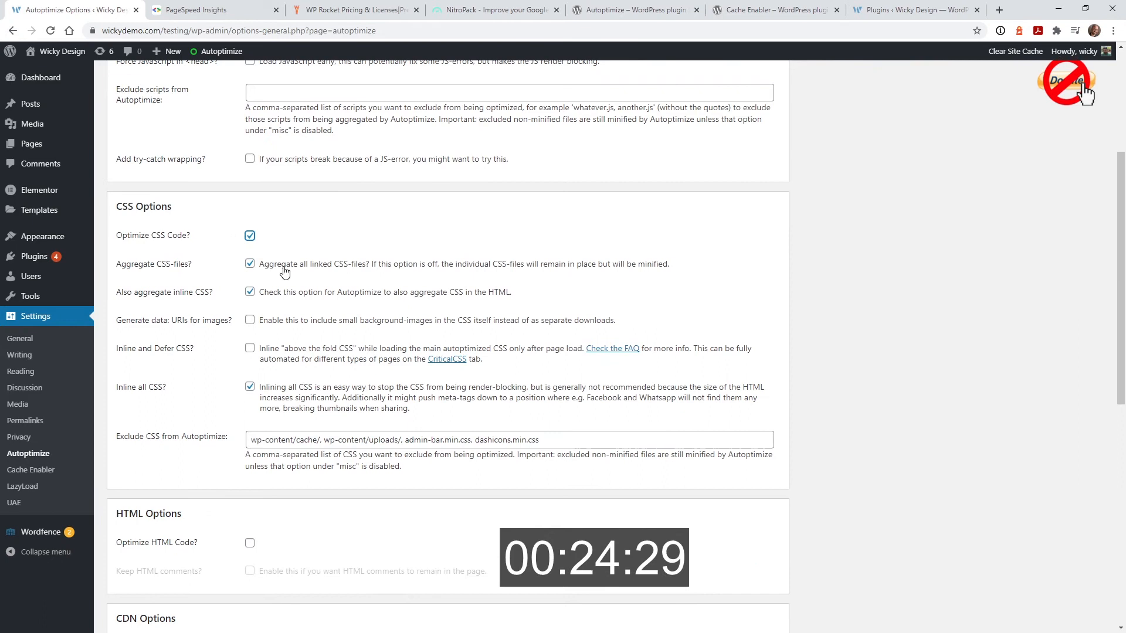
pyautogui.moveTo(163, 302)
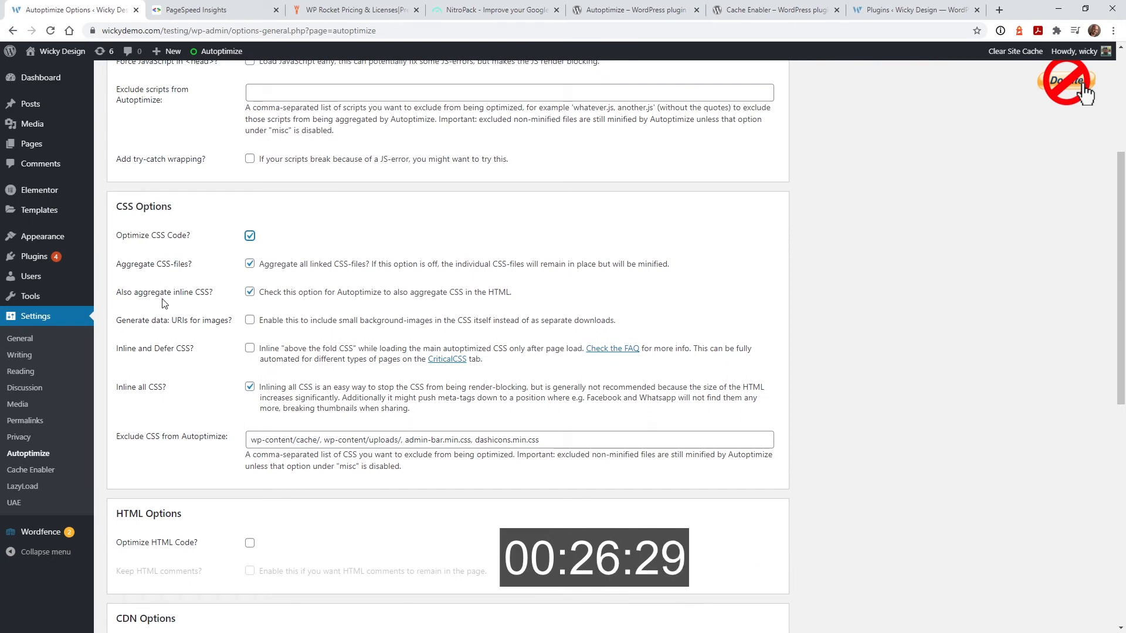
pyautogui.moveTo(279, 401)
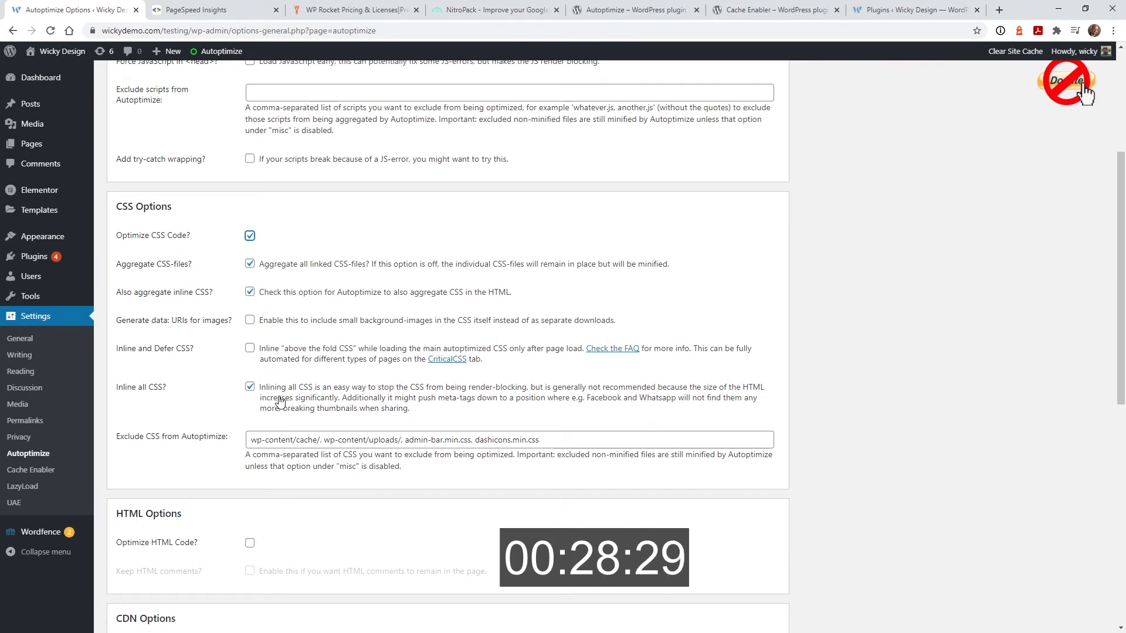
# Trim the CSS exclusion list, disable 404 fallbacks, and save with the cache emptied
pyautogui.doubleClick(385, 440)
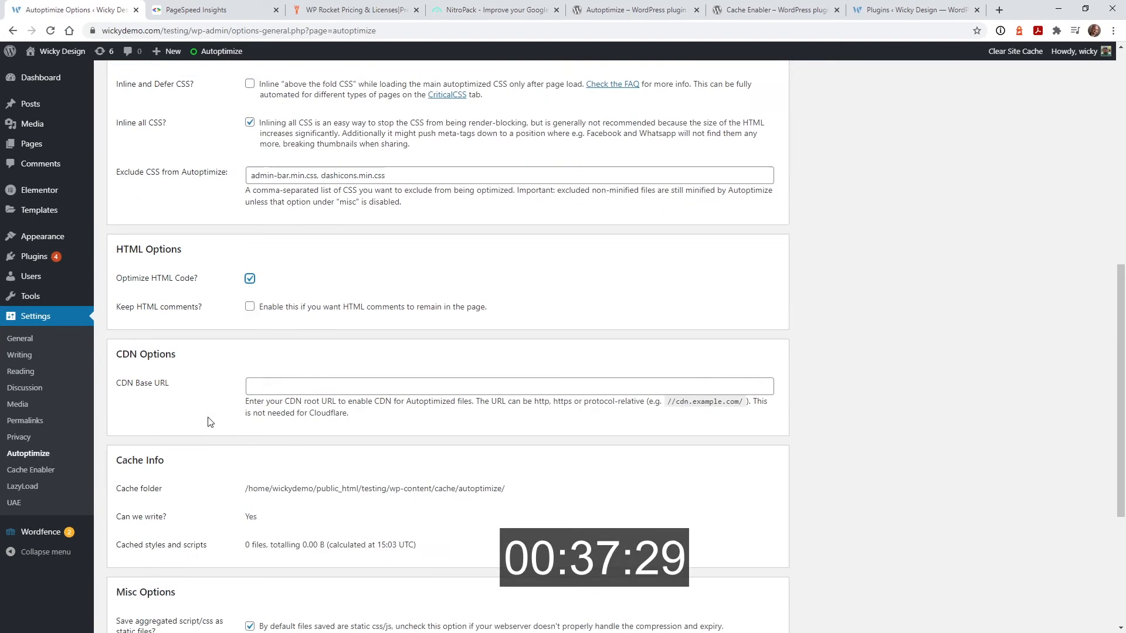
pyautogui.scroll(-3)
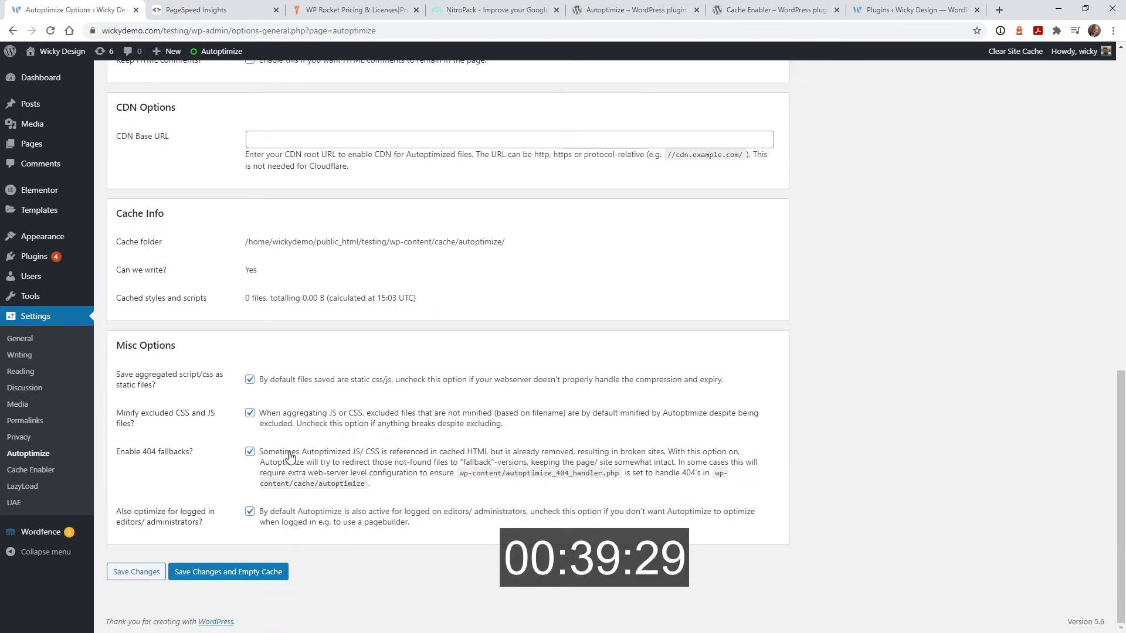
pyautogui.click(249, 450)
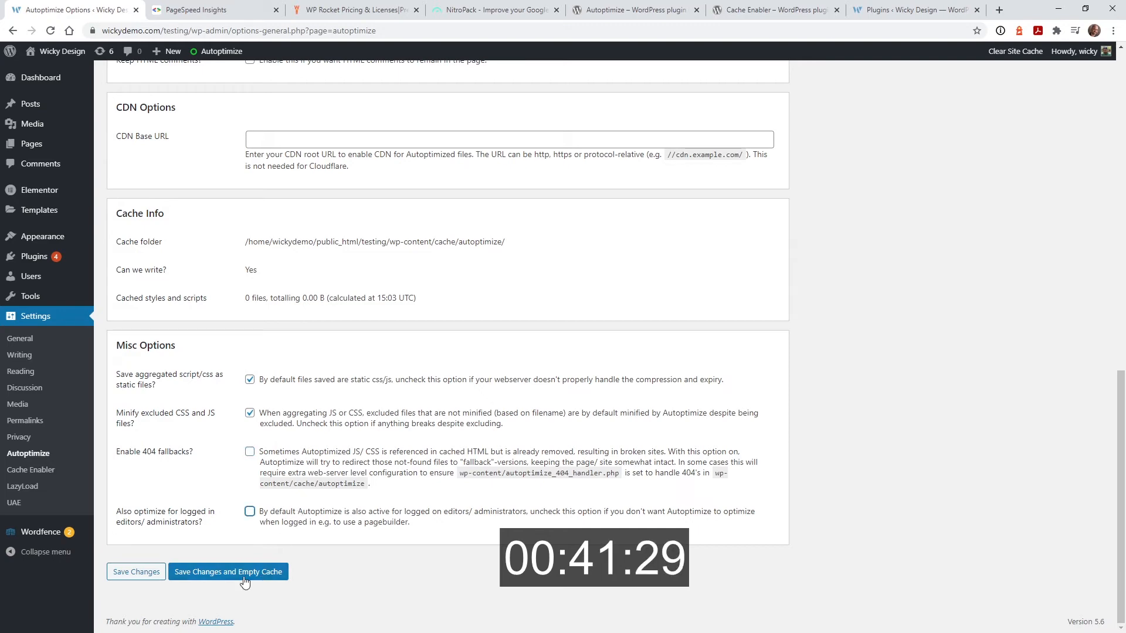
pyautogui.click(228, 571)
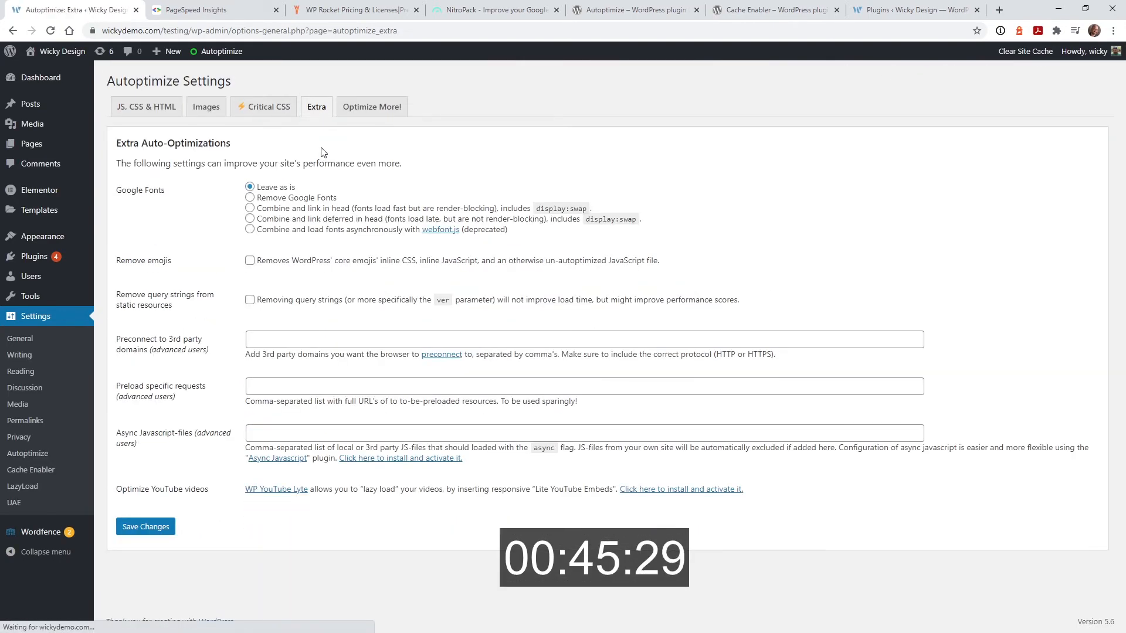
# Have Autoptimize's Extra settings remove Google Fonts and emoji scripts, and save them
pyautogui.click(248, 197)
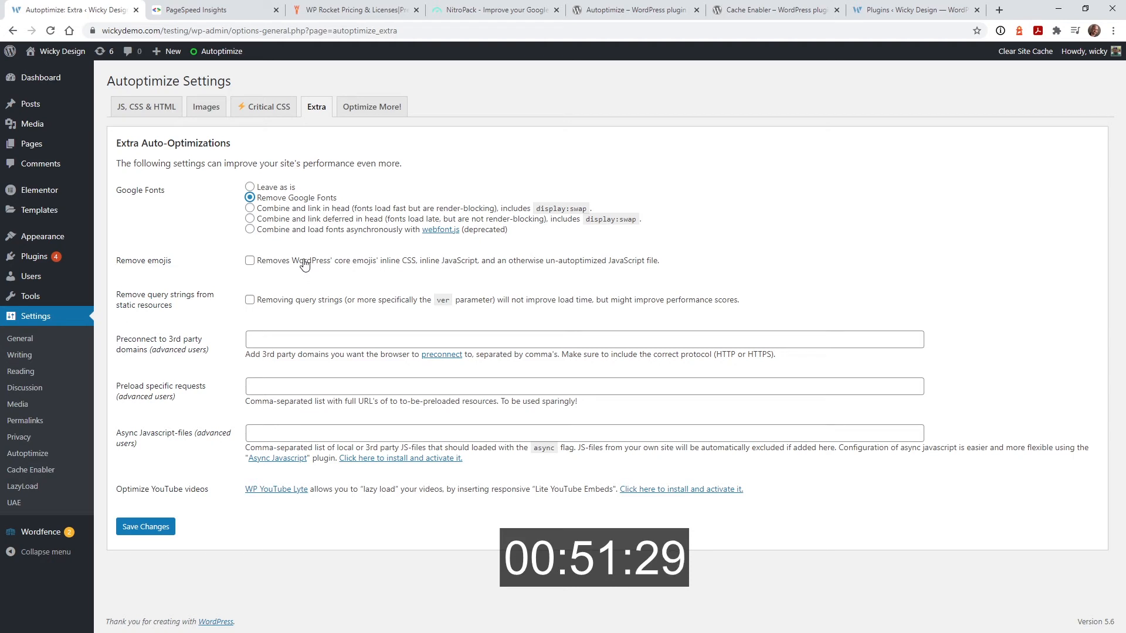
pyautogui.click(145, 527)
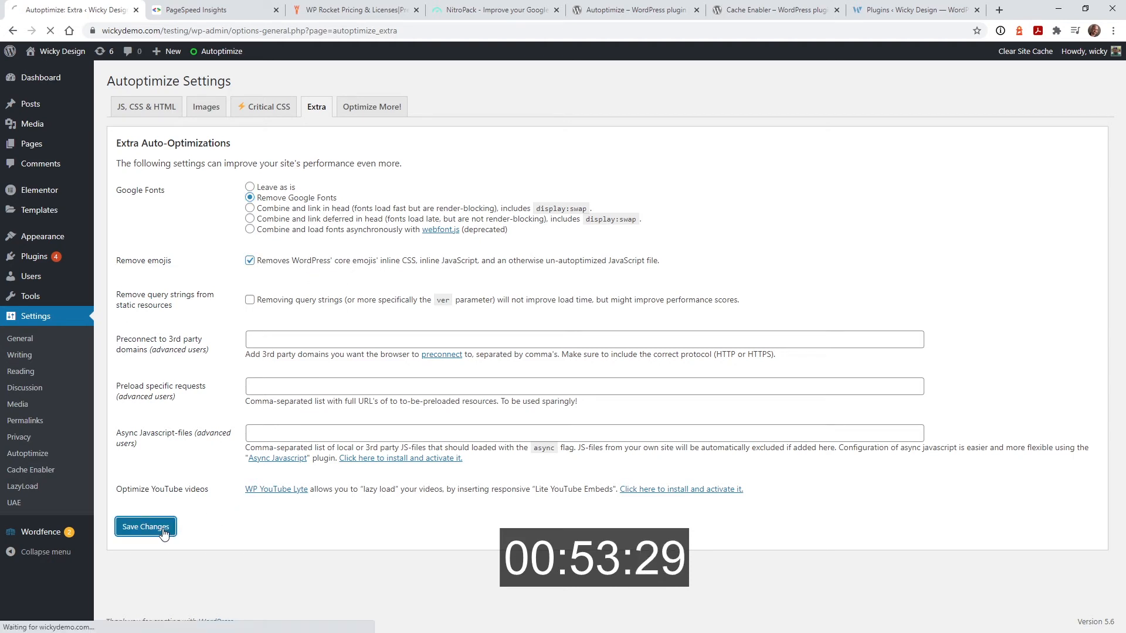
pyautogui.click(208, 9)
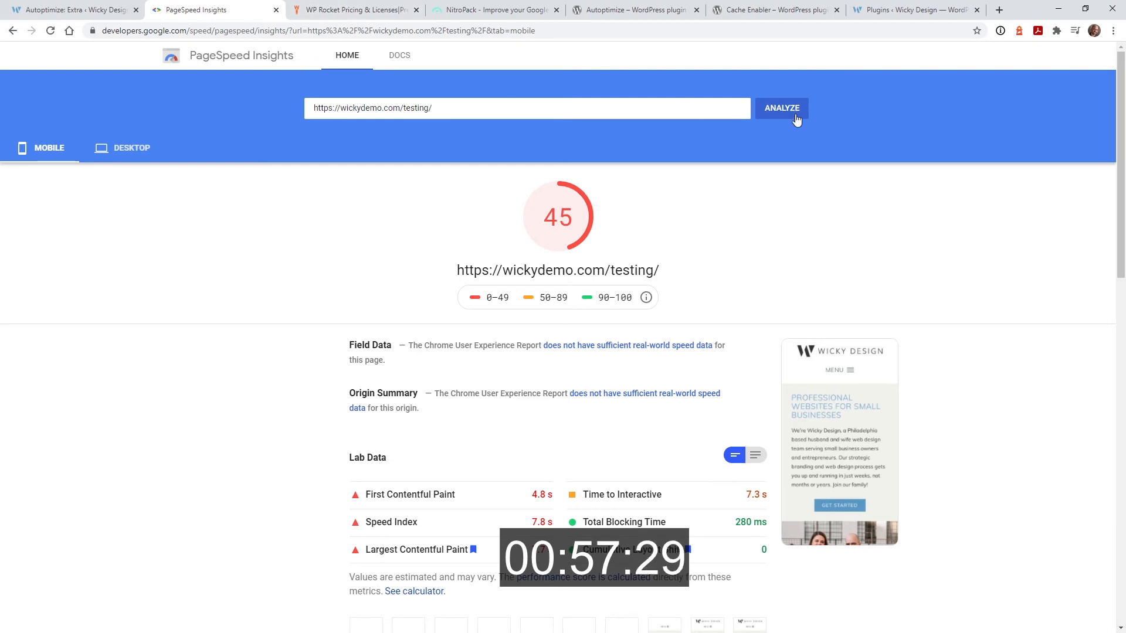
# Rerun the PageSpeed analysis and check the new scores: 98 desktop, 93 mobile
pyautogui.click(781, 108)
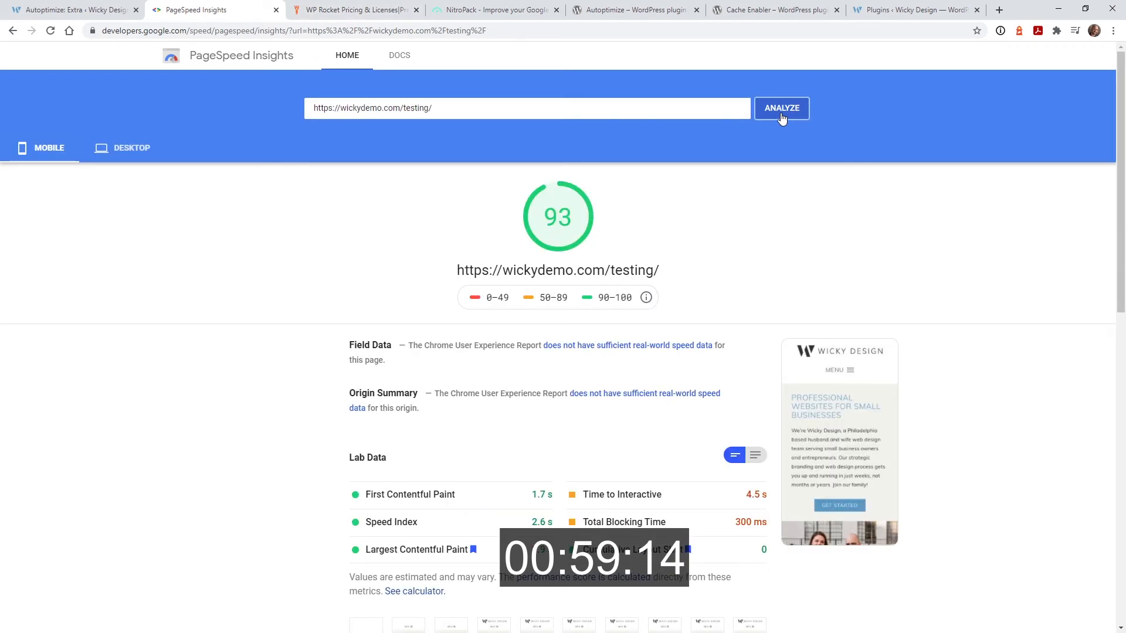
pyautogui.moveTo(287, 264)
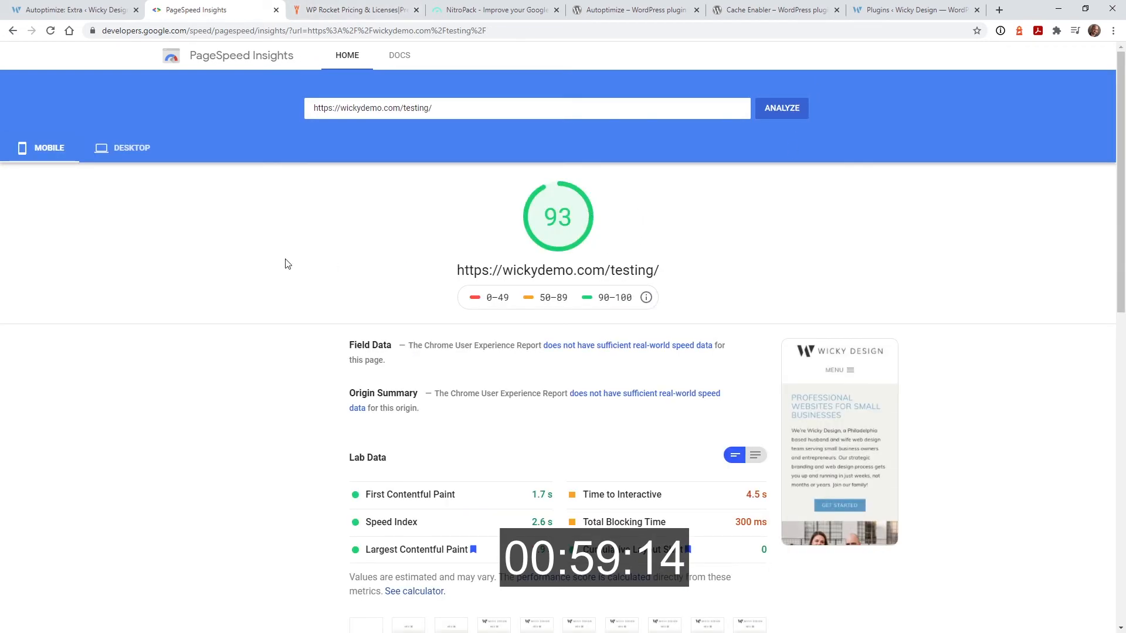
pyautogui.click(131, 148)
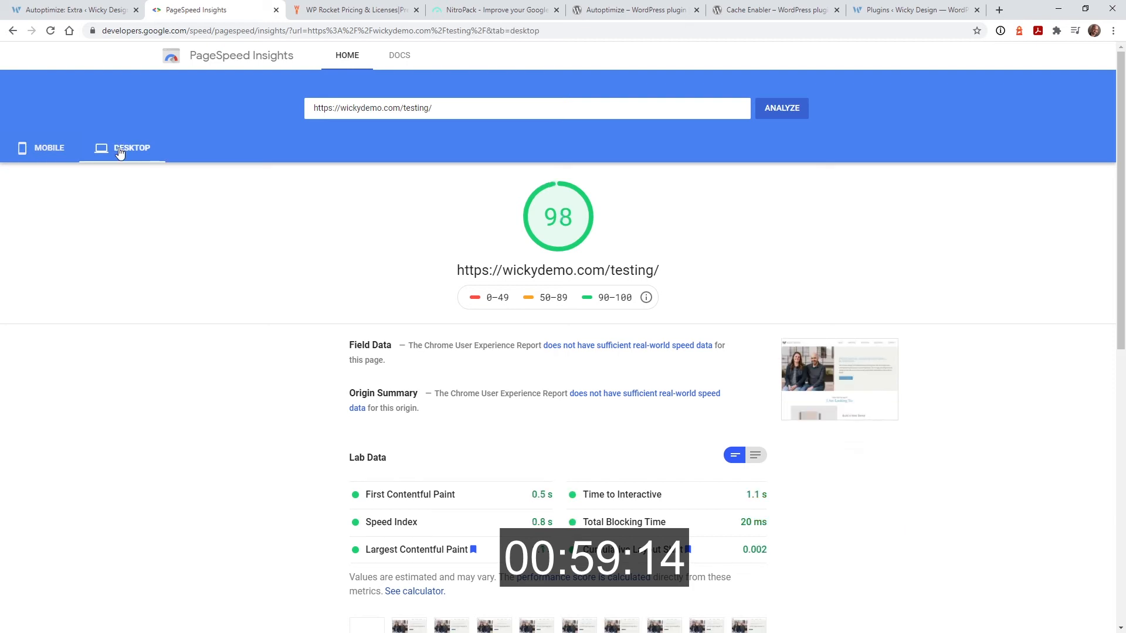
pyautogui.click(49, 148)
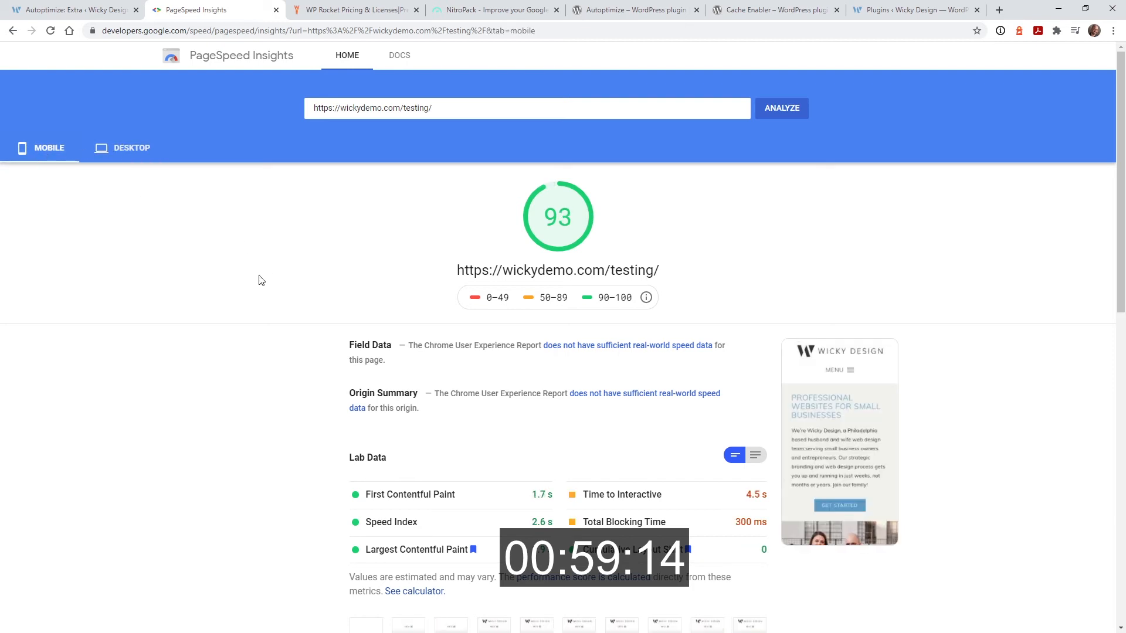
pyautogui.moveTo(72, 10)
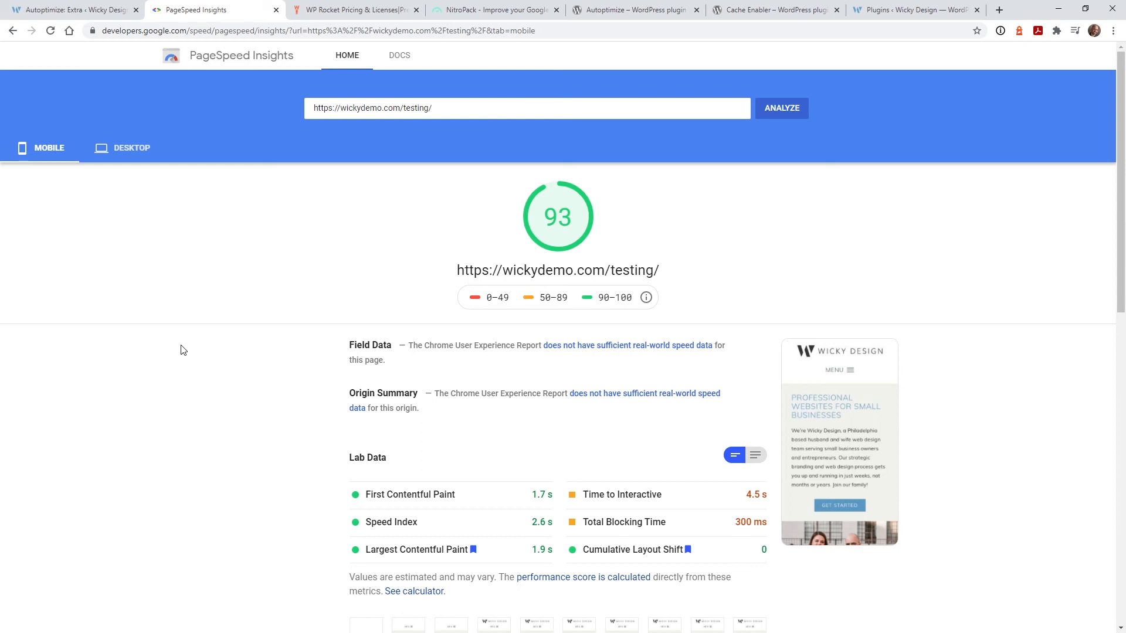
pyautogui.moveTo(123, 328)
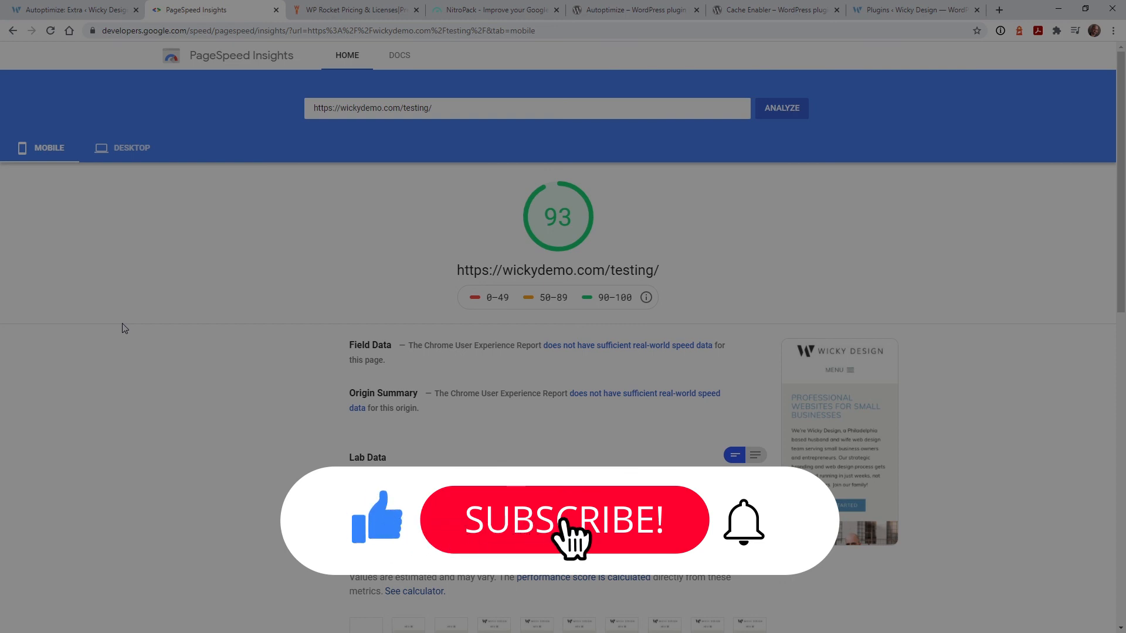
pyautogui.click(564, 520)
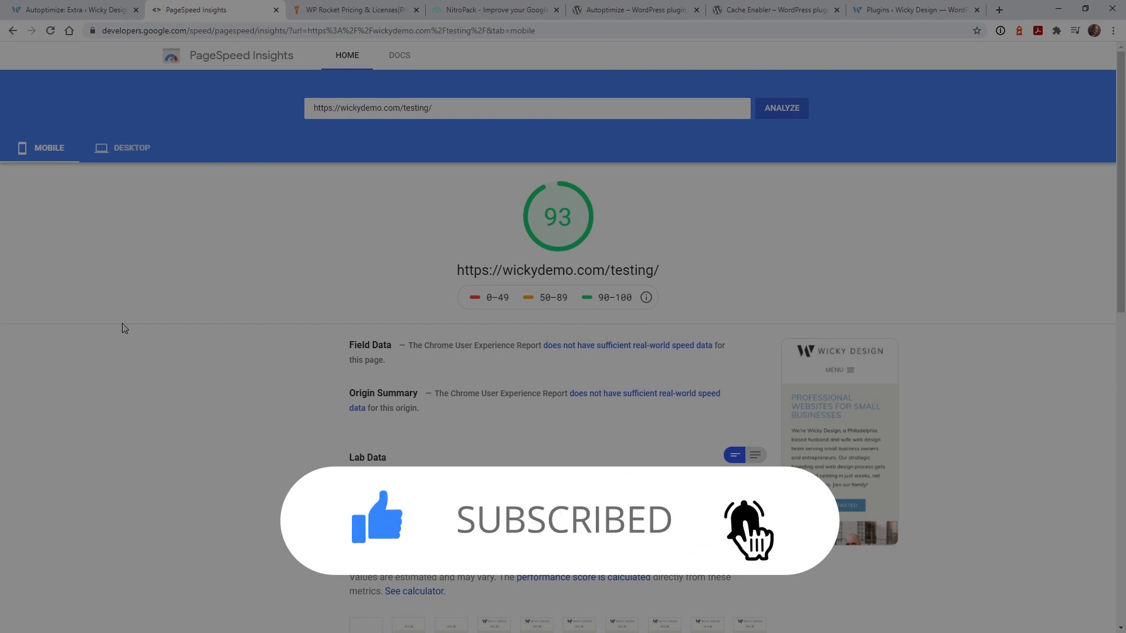